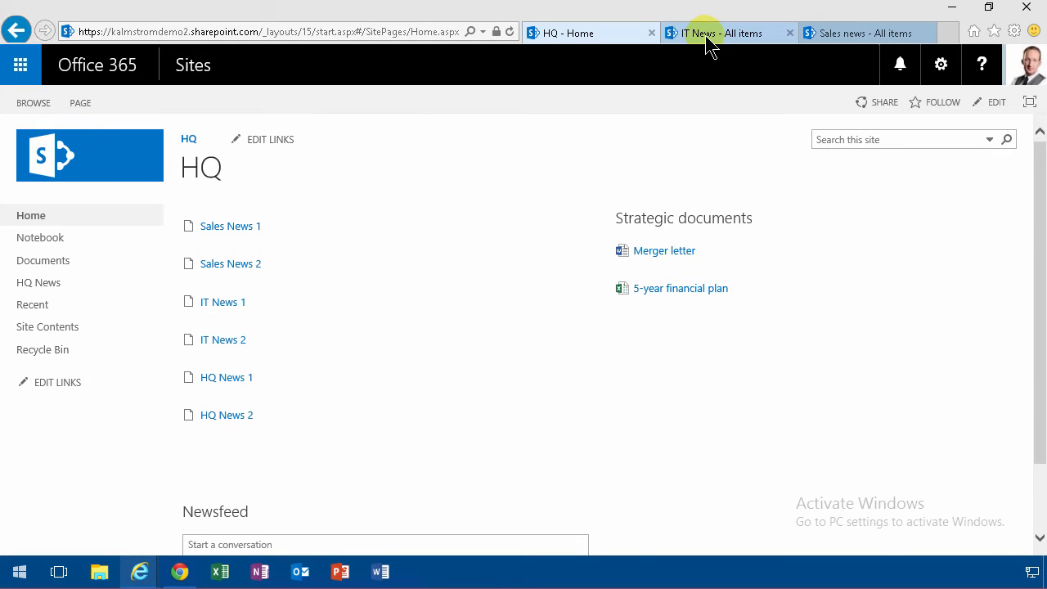
mouse_move(710, 33)
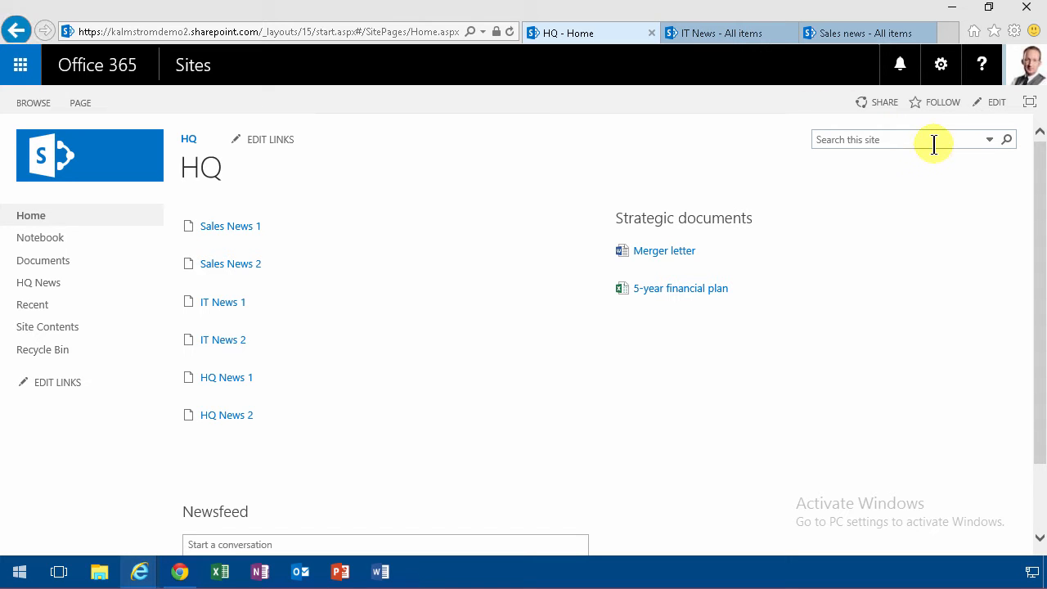
mouse_move(932, 143)
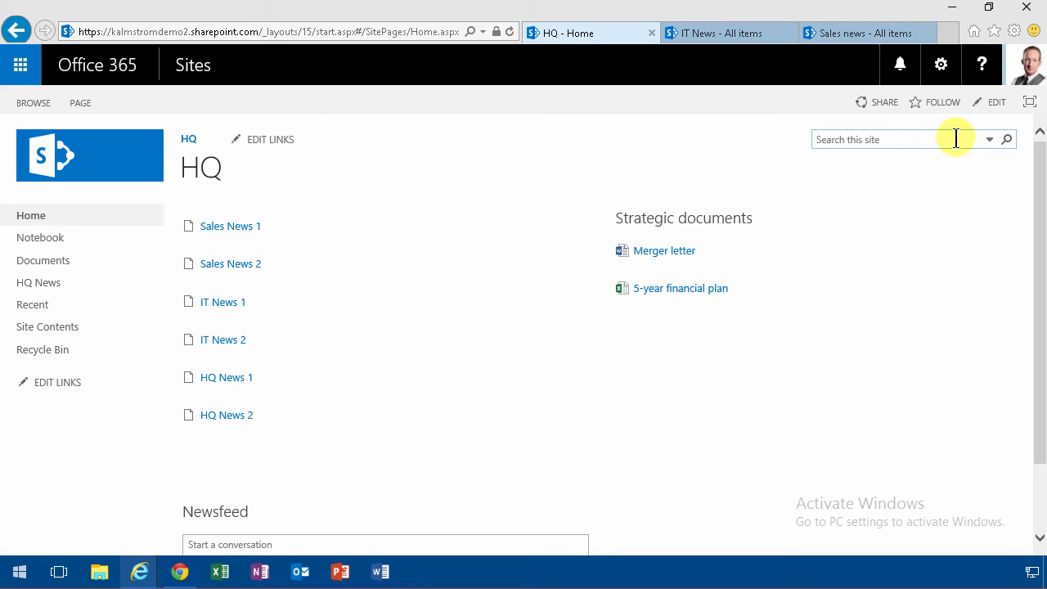
mouse_move(29, 285)
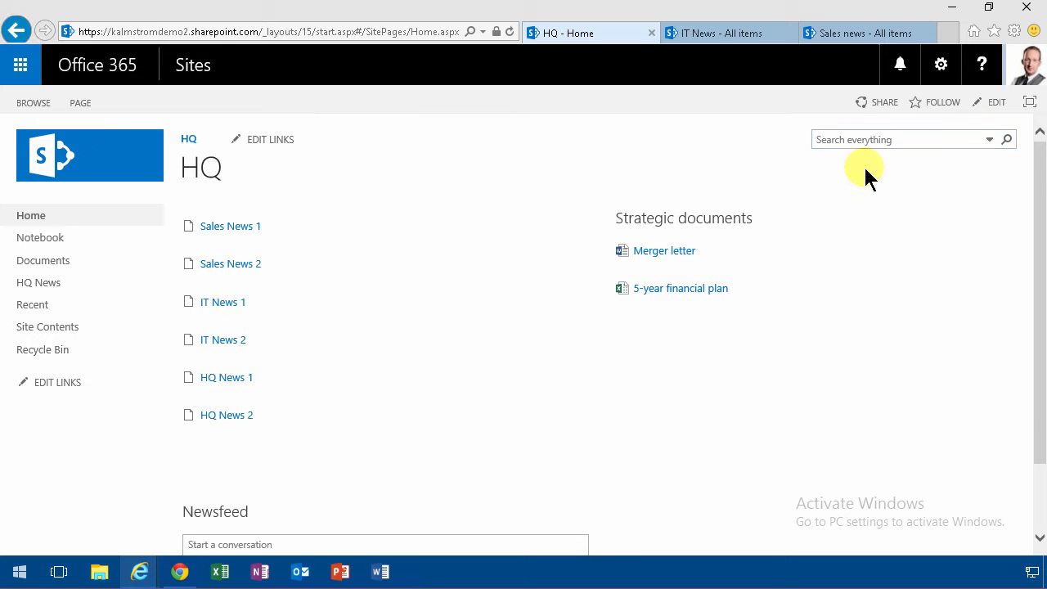
- Select the HQ home page search box to start an everything-scoped query
left_click(900, 139)
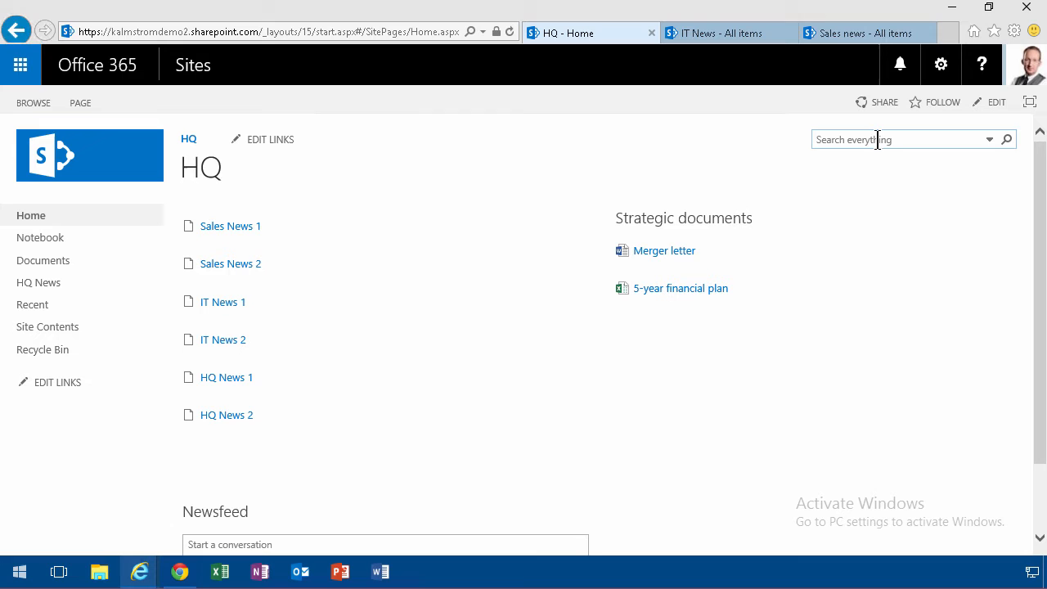
left_click(899, 139)
type("IT")
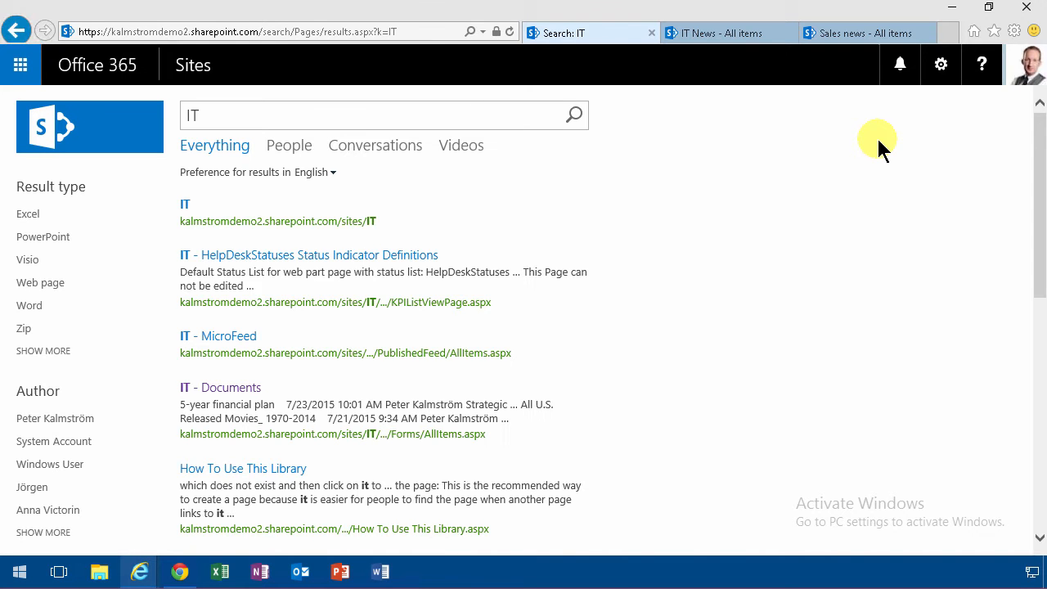
mouse_move(274, 102)
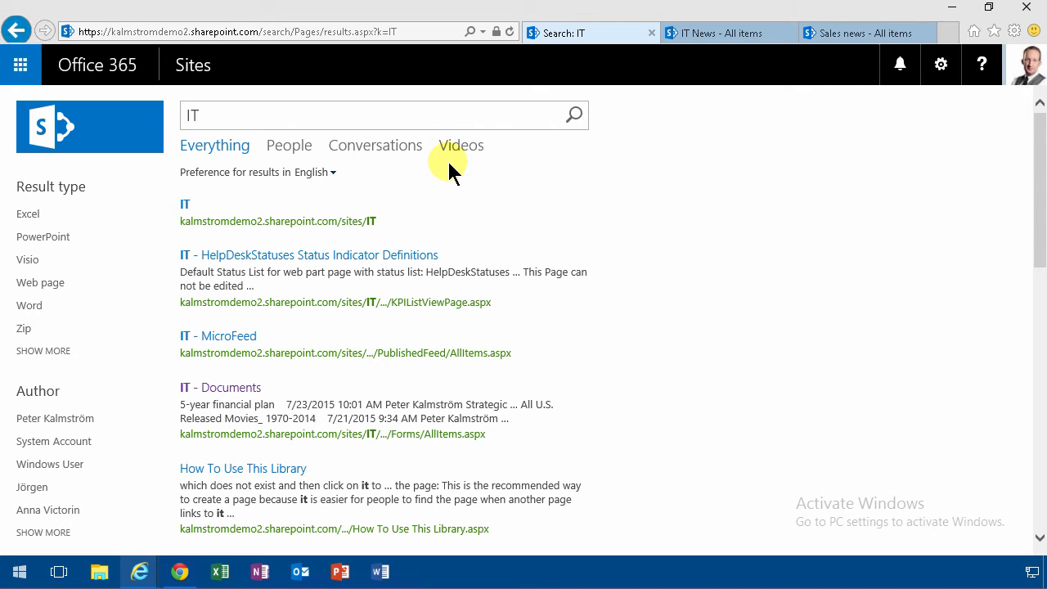
- Open the site settings gear menu over the 'IT' search results page
left_click(940, 64)
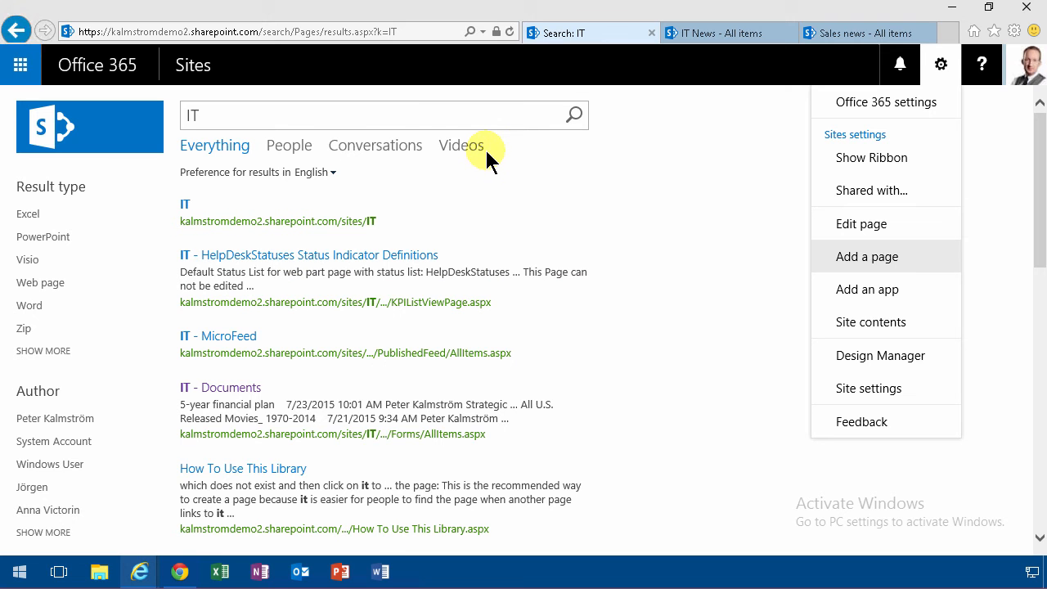
mouse_move(711, 227)
type("N")
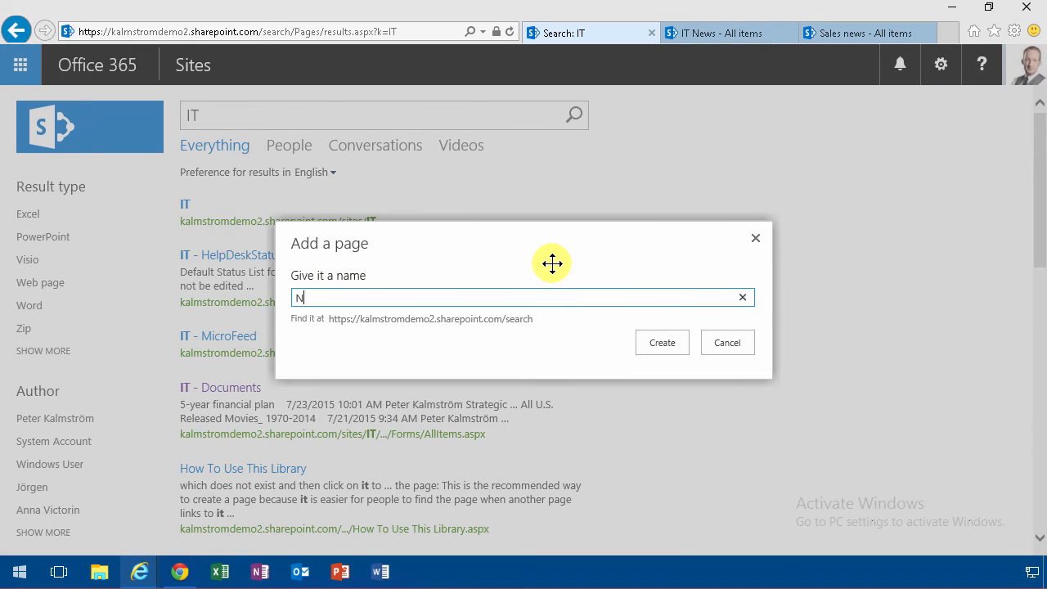
- Enter 'NewsResults' as the page name and create the page
type("ewsRes")
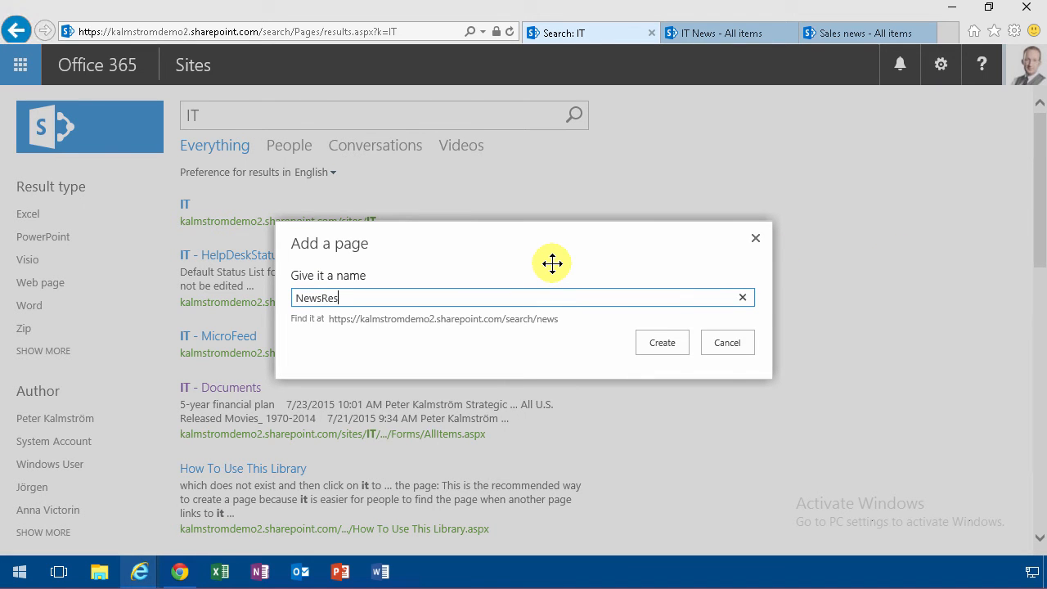
type("ults")
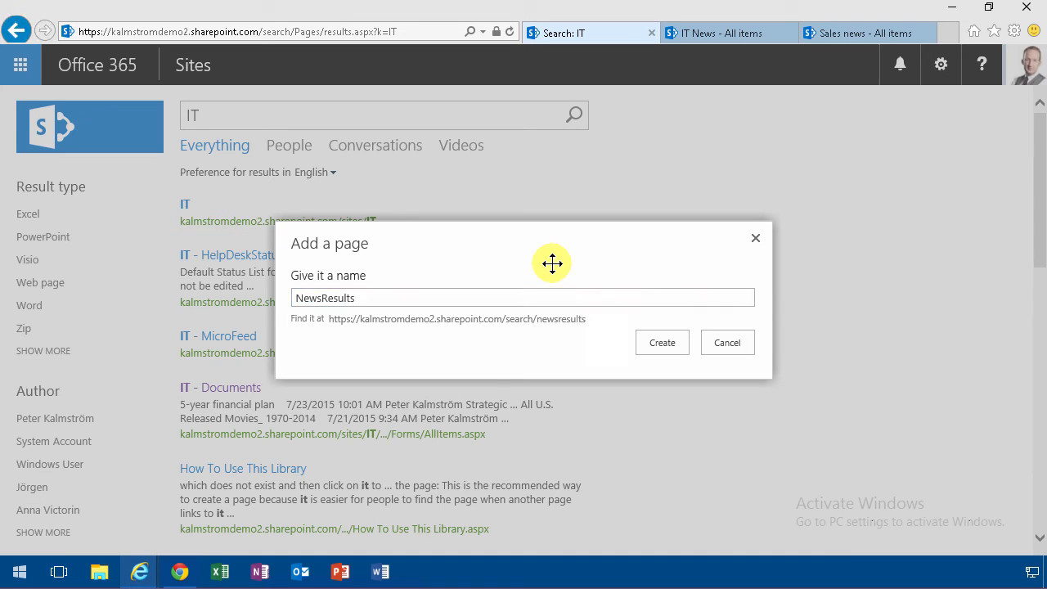
left_click(661, 342)
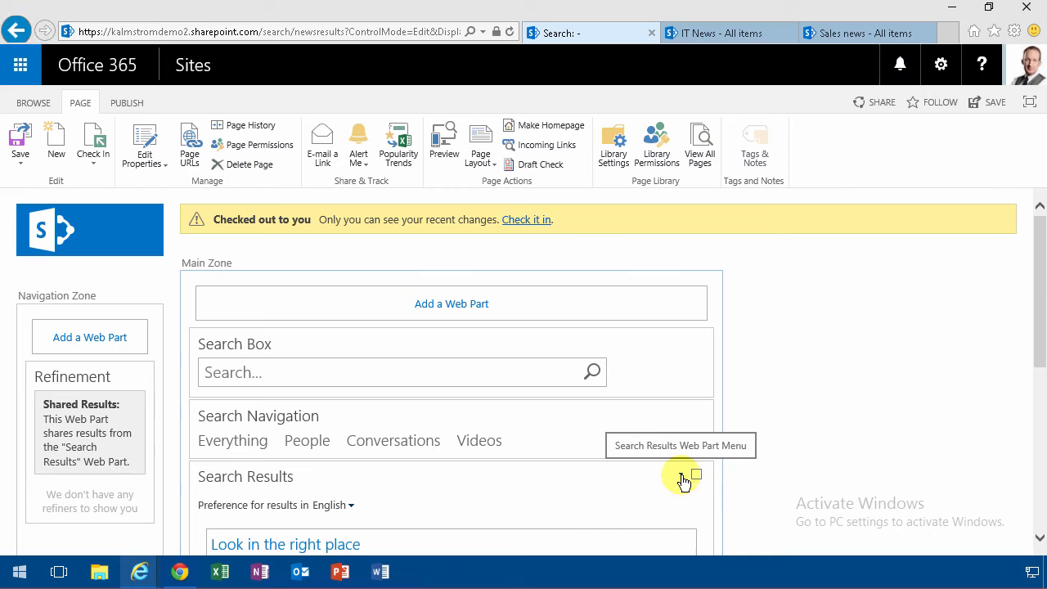
- Edit the Search Results web part and open its Change query builder
left_click(694, 474)
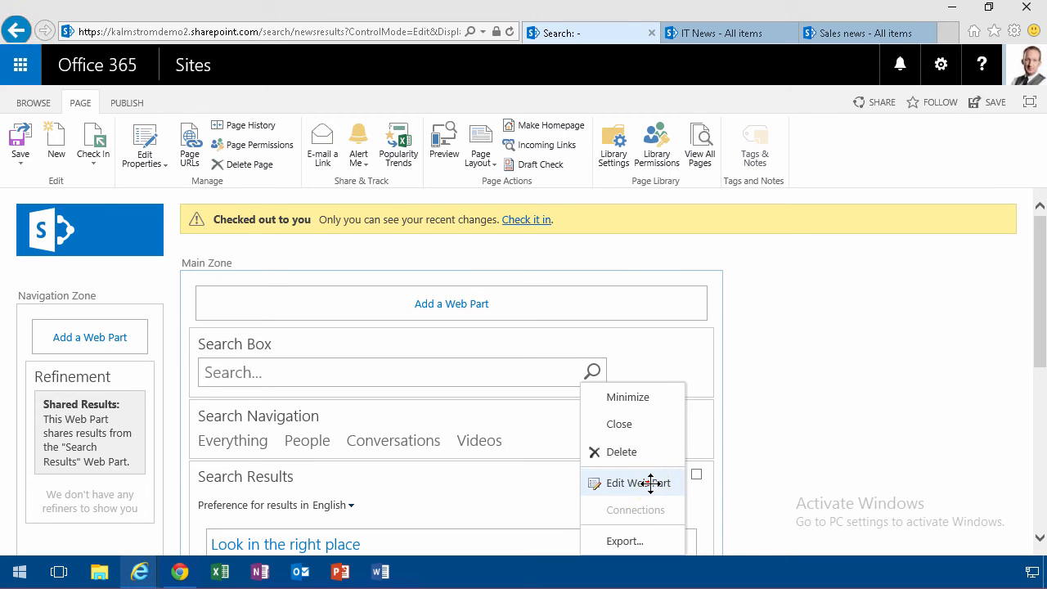
left_click(632, 482)
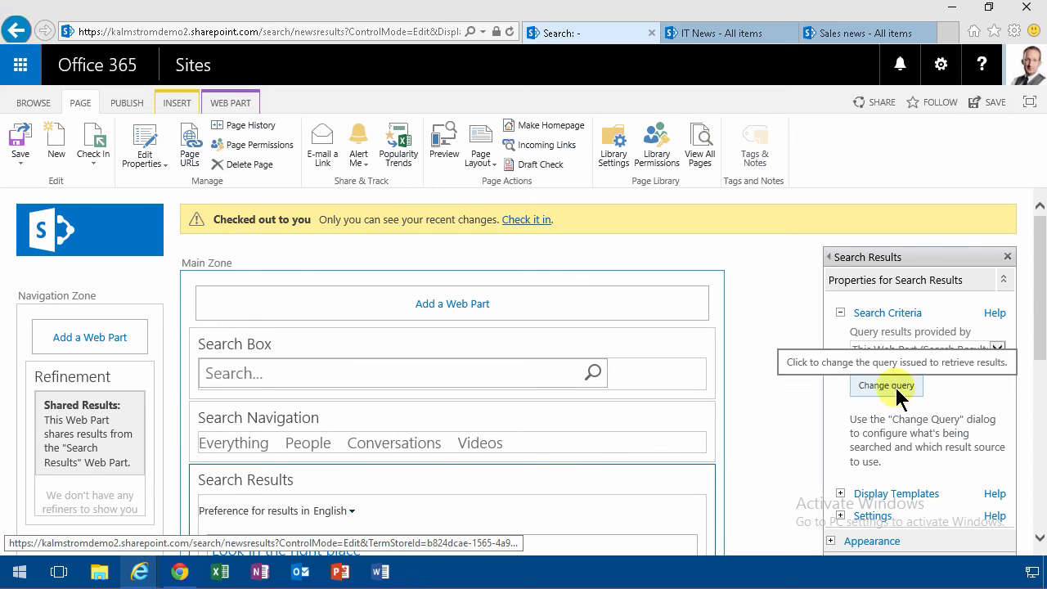
left_click(886, 385)
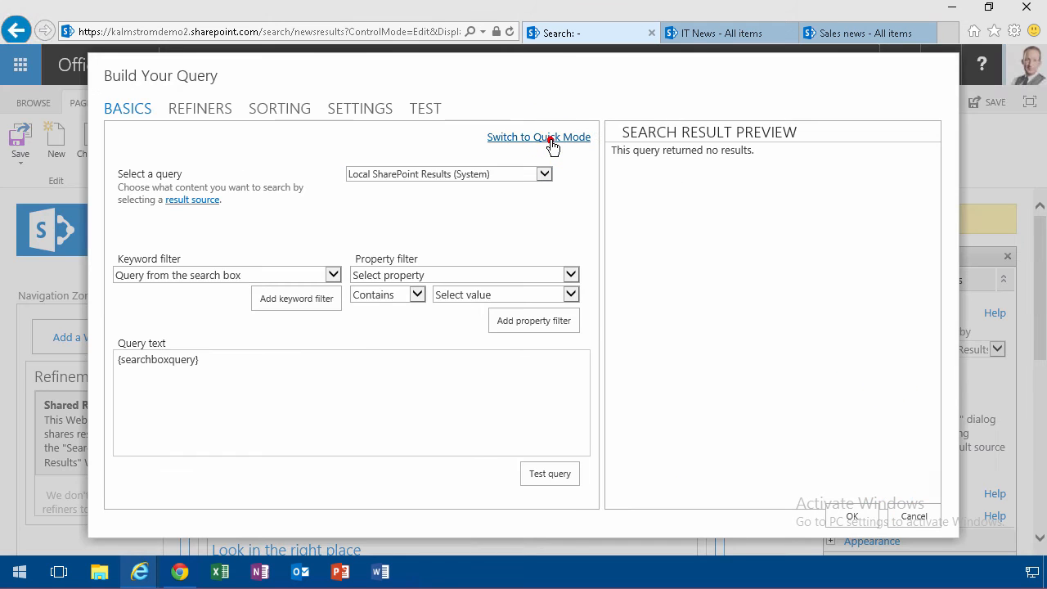
- In Quick Mode, query items of the Announcement content type, unrestricted by app, and apply
left_click(538, 136)
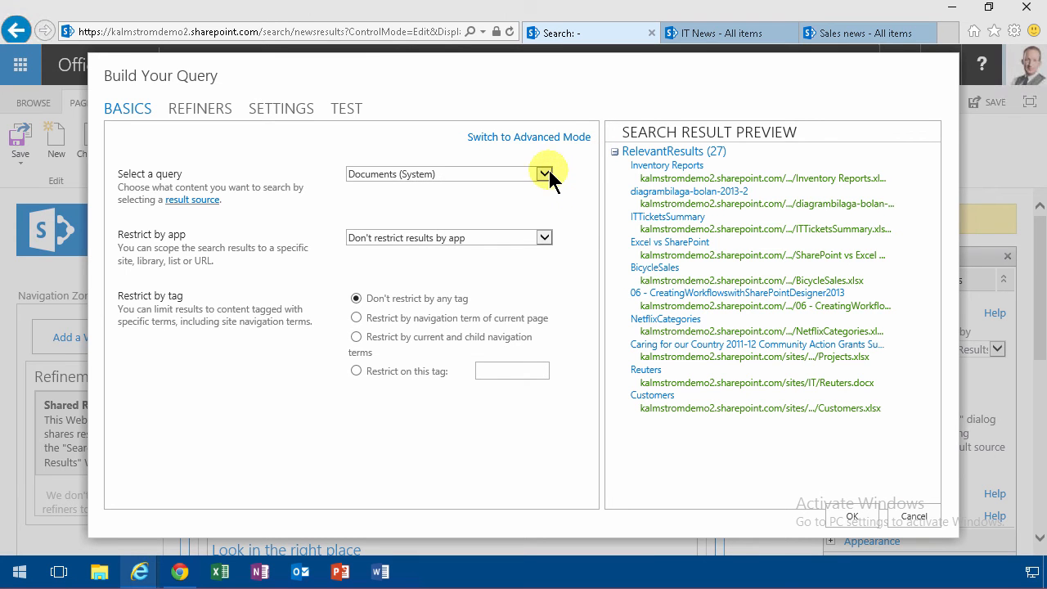
left_click(544, 174)
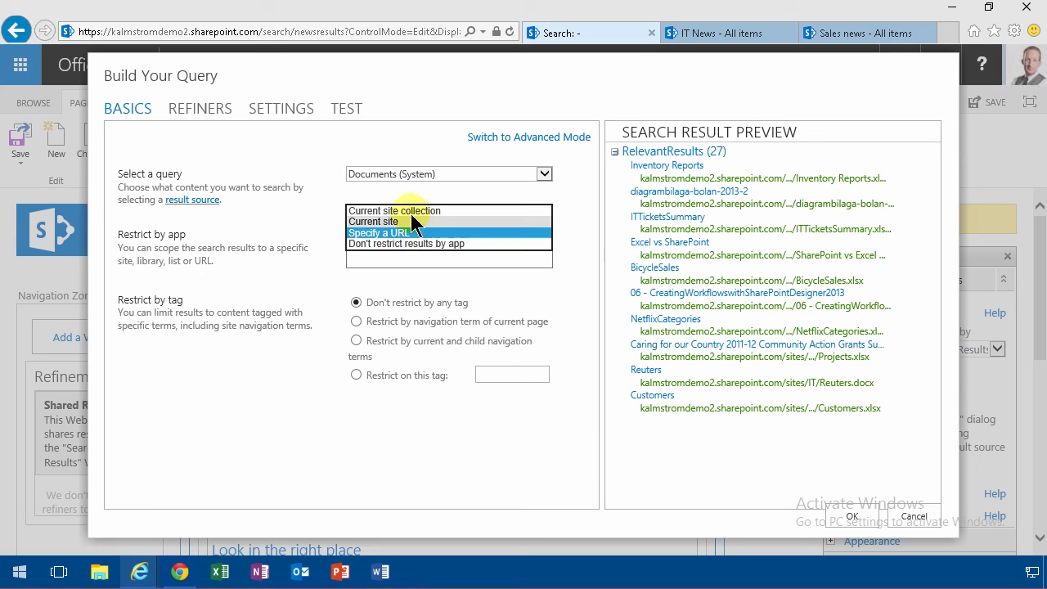
left_click(406, 243)
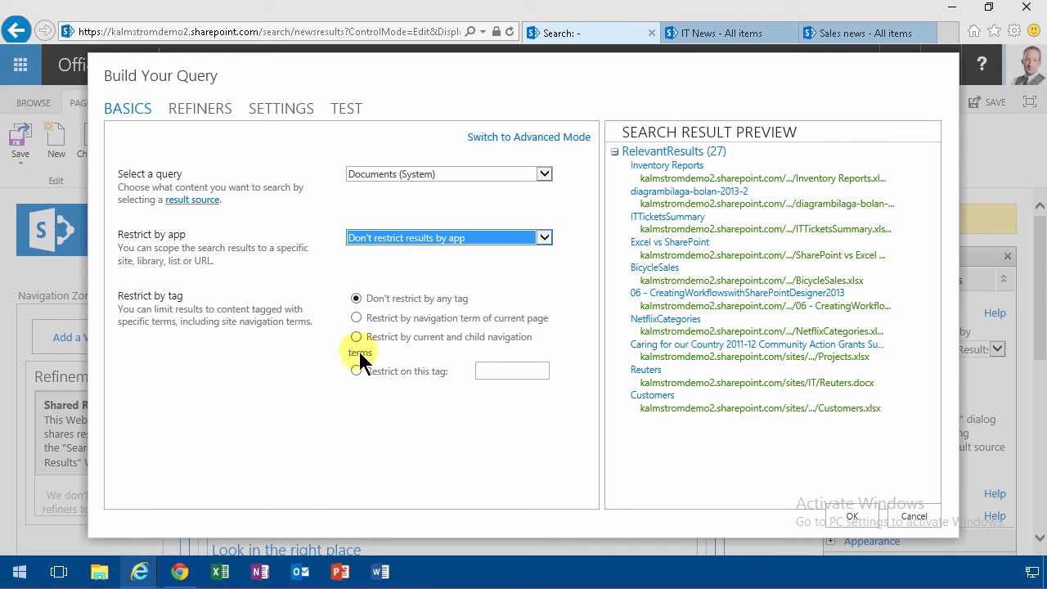
left_click(544, 173)
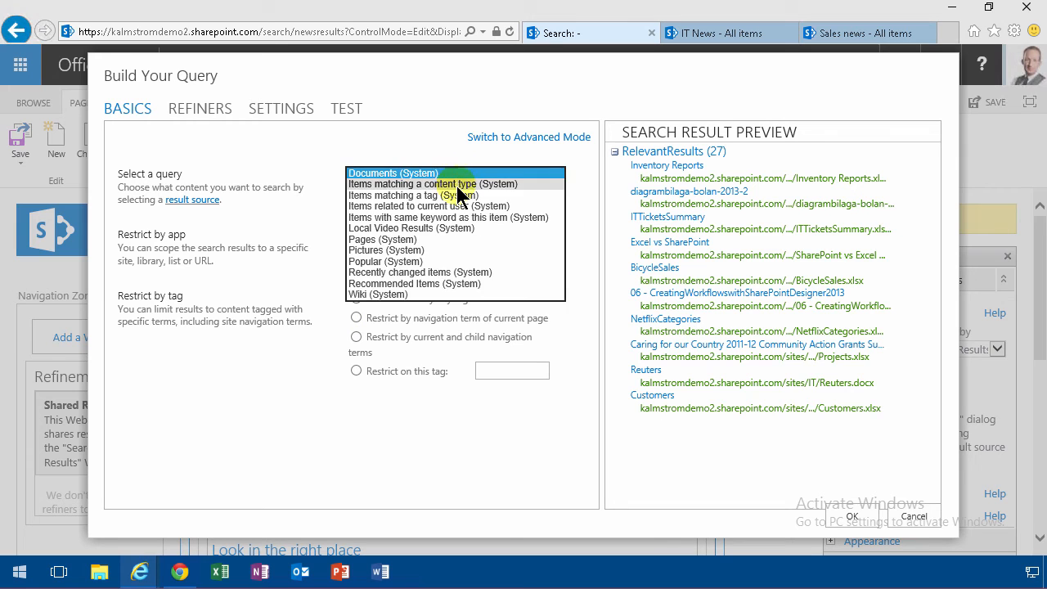
left_click(419, 184)
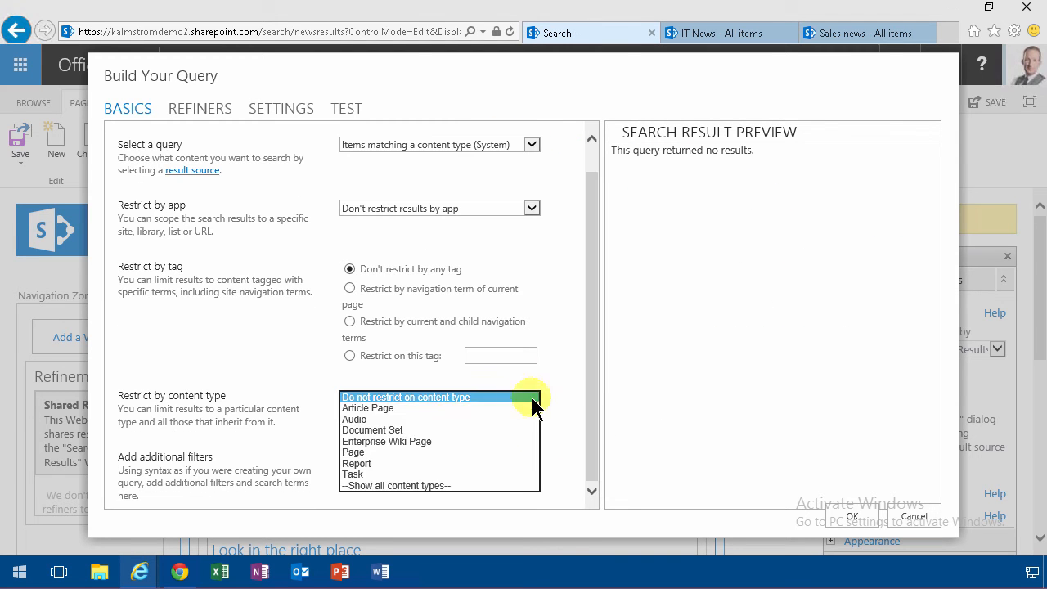
left_click(404, 397)
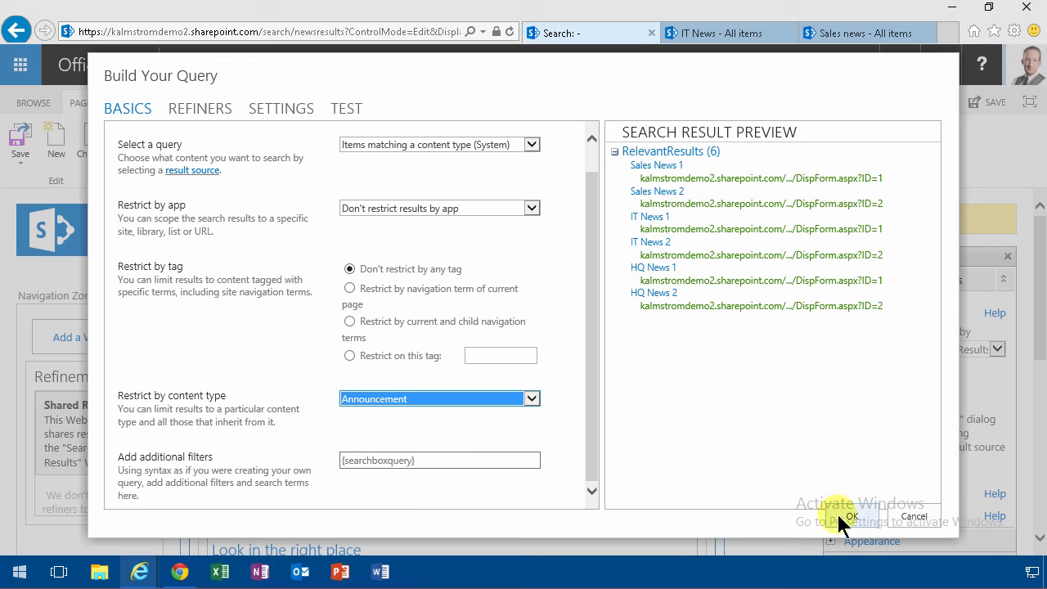
left_click(873, 515)
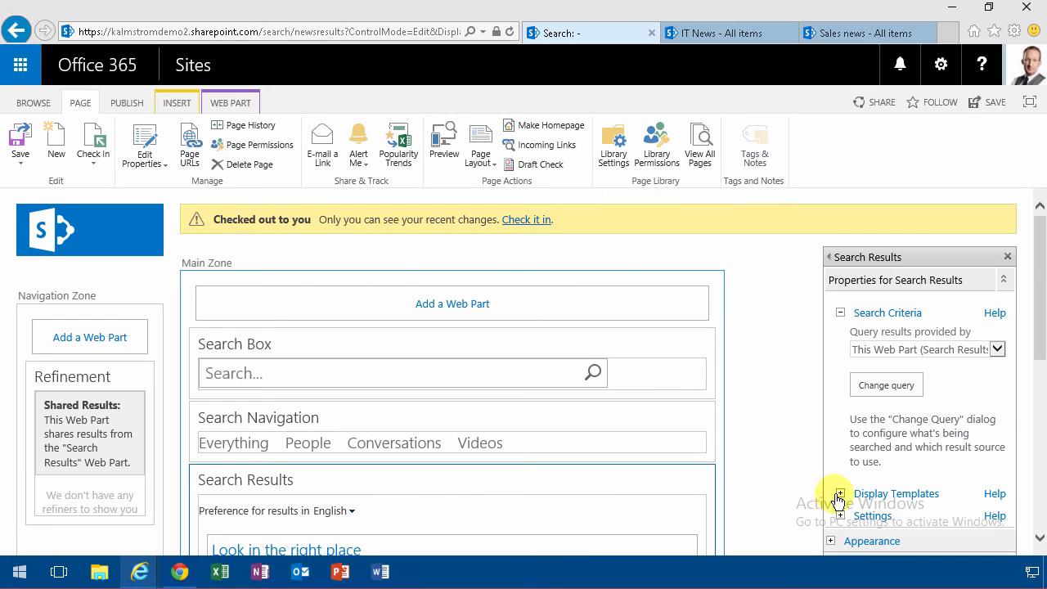
- Review the web part's display template settings, then publish the NewsResults page
left_click(836, 494)
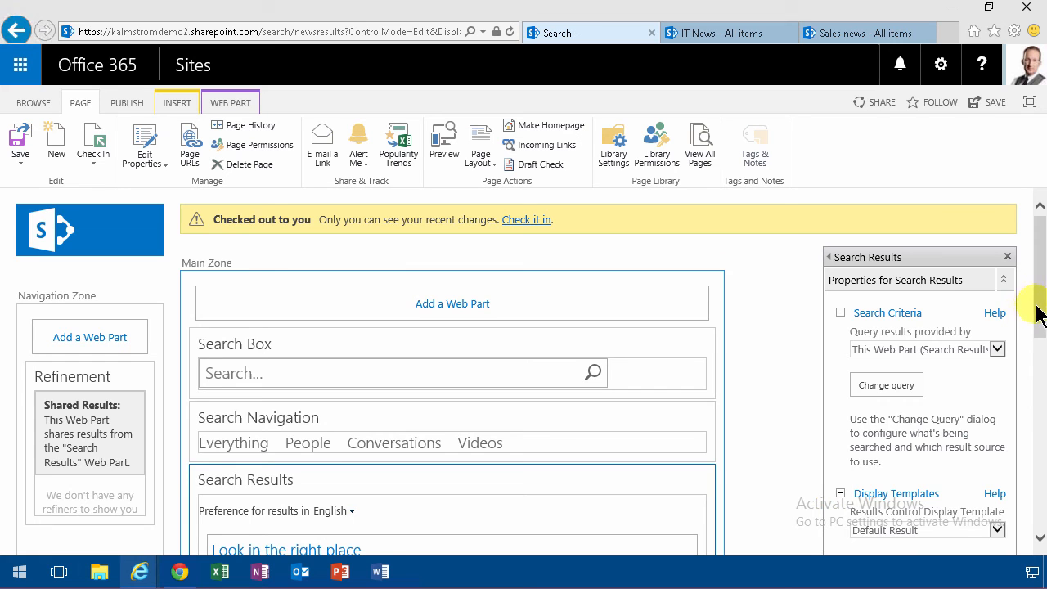
scroll("down", 3)
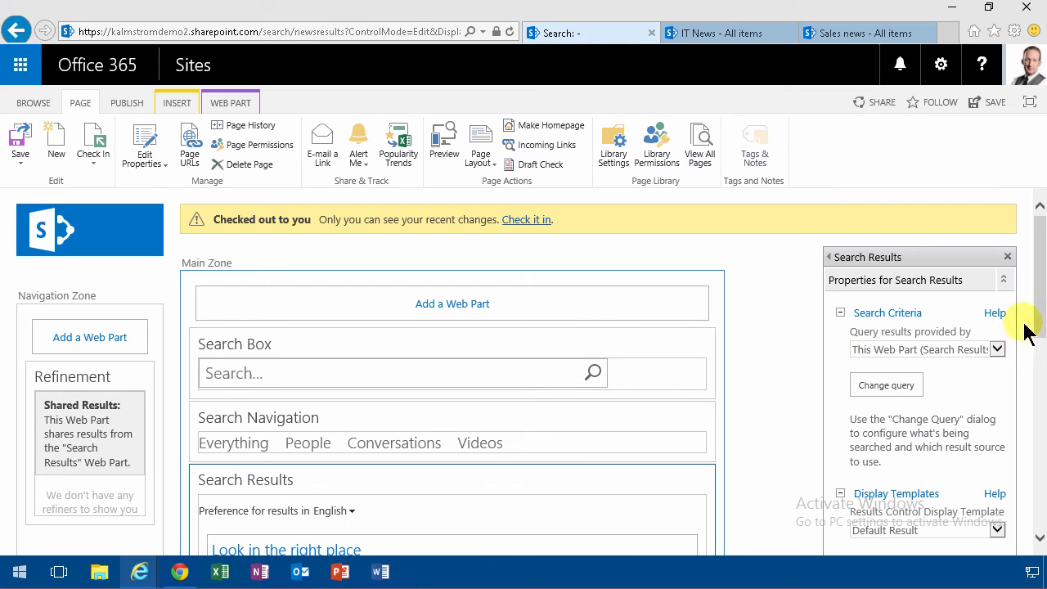
mouse_move(1038, 326)
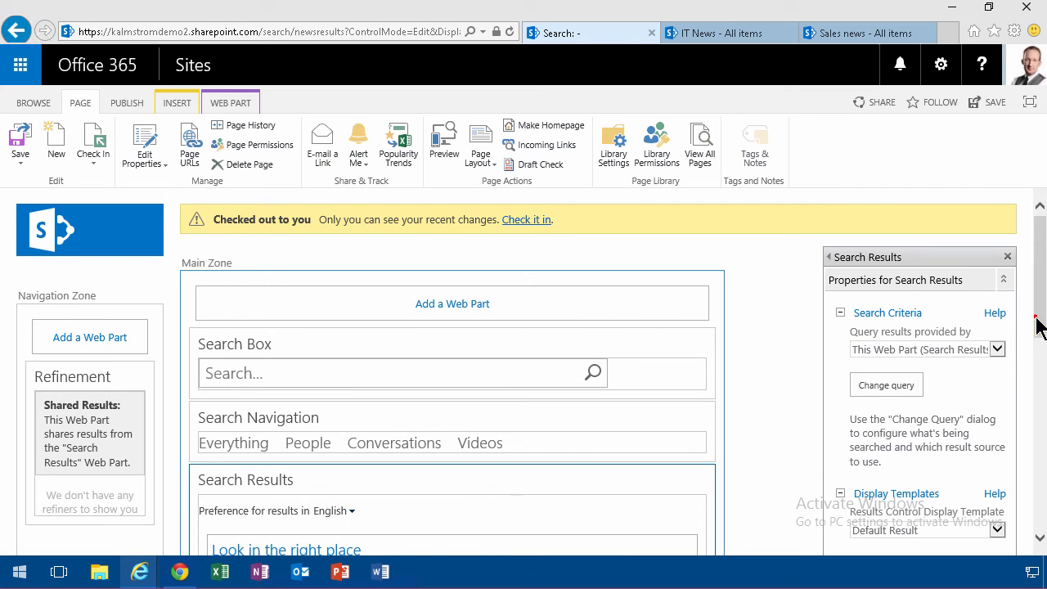
scroll("down", 3)
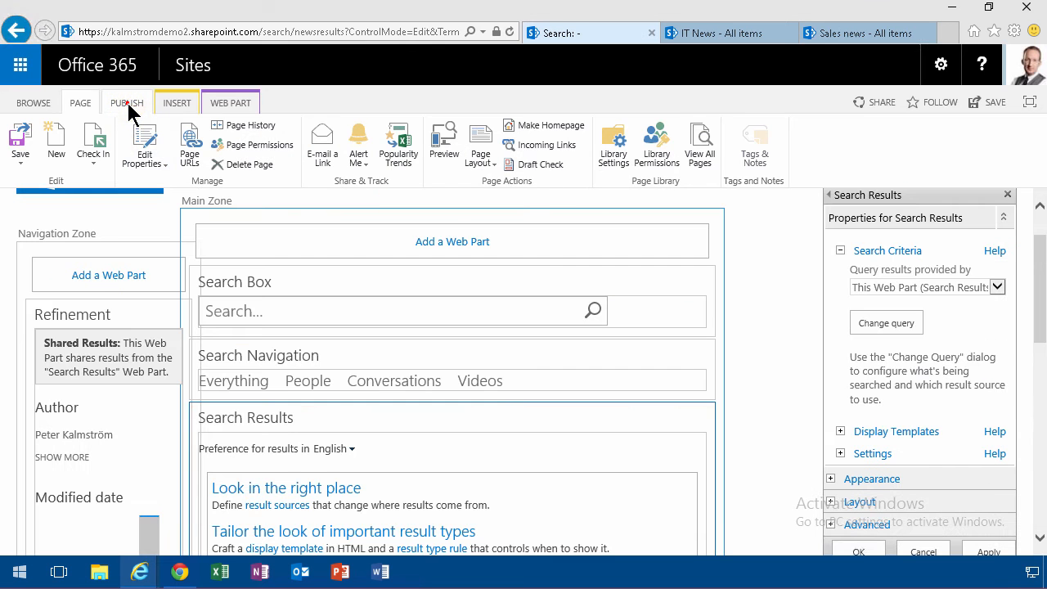
left_click(127, 102)
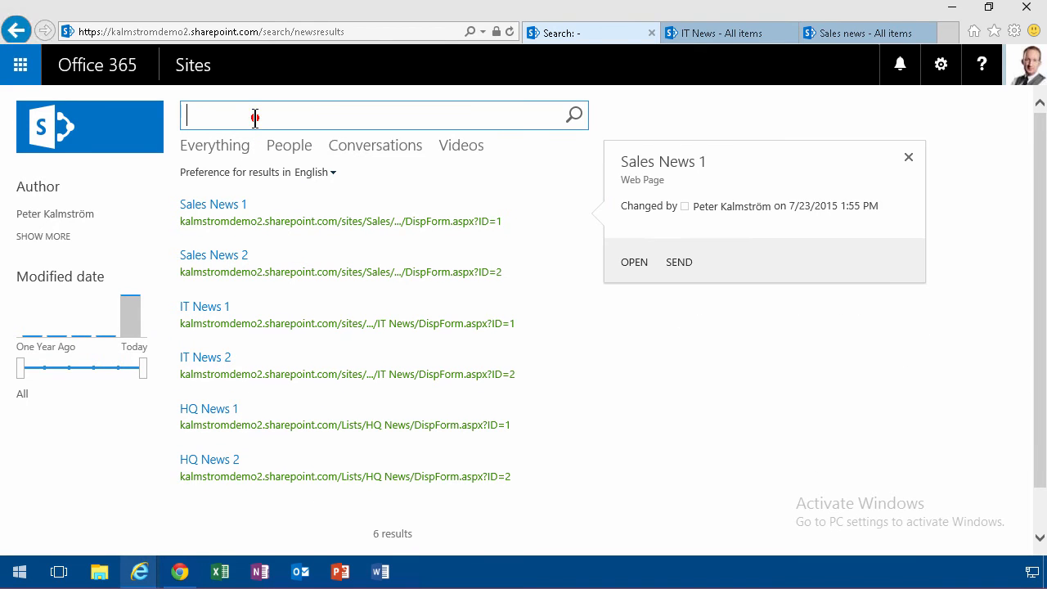
- Search the NewsResults page for 'IT', narrowing results to two IT News items
type("IT")
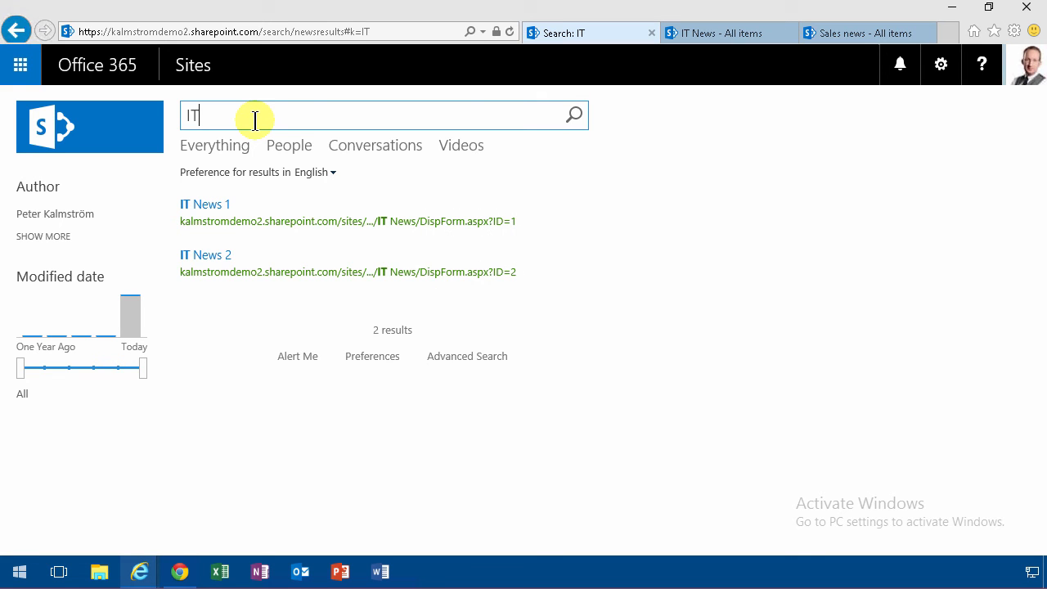
mouse_move(575, 114)
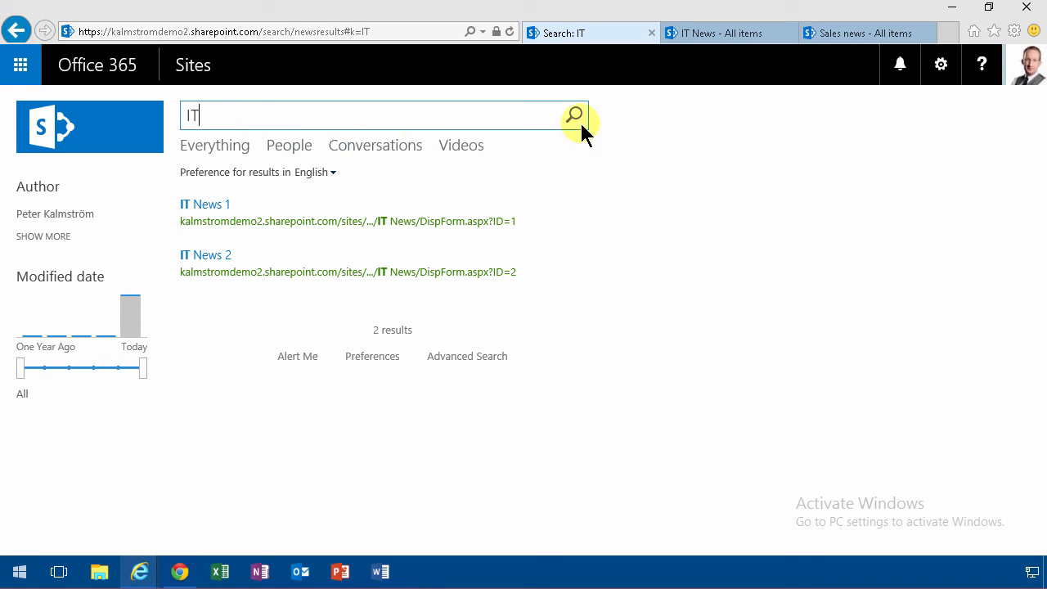
left_click(940, 64)
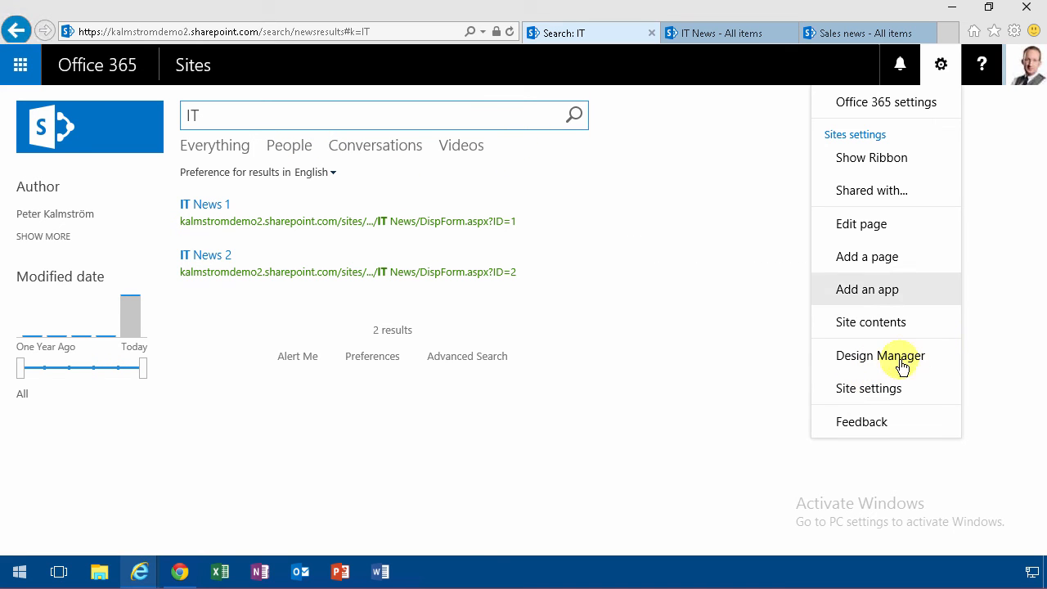
- Go to Site settings and open Search Settings under the Search section
left_click(867, 388)
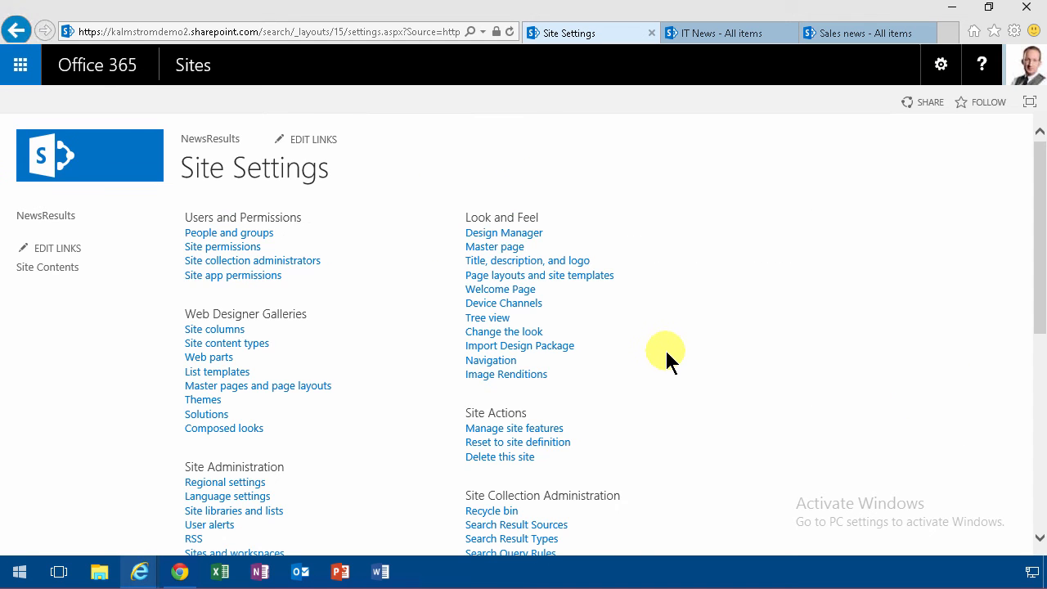
scroll("down", 3)
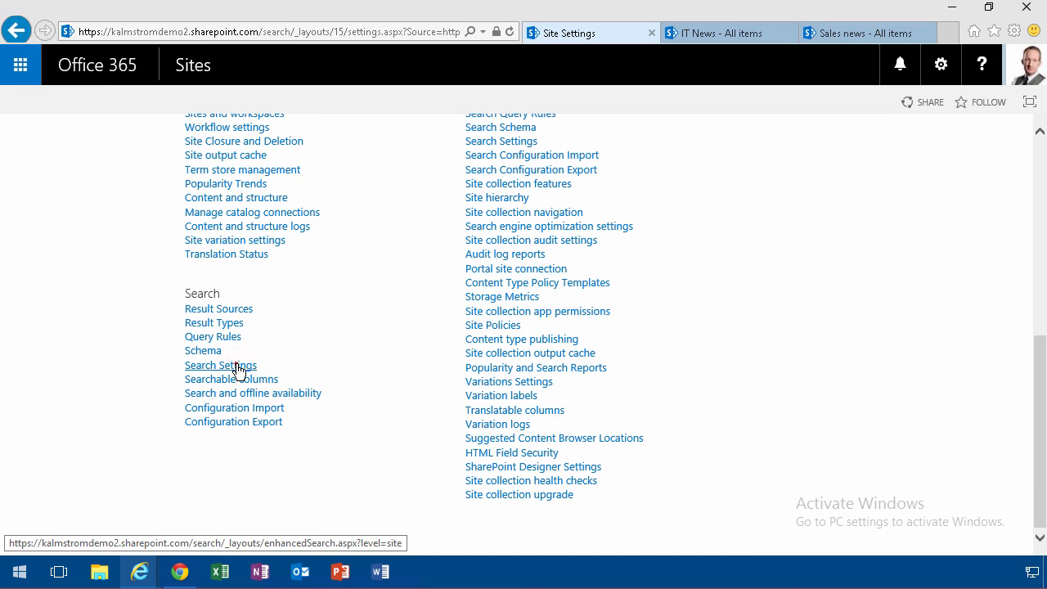
left_click(219, 365)
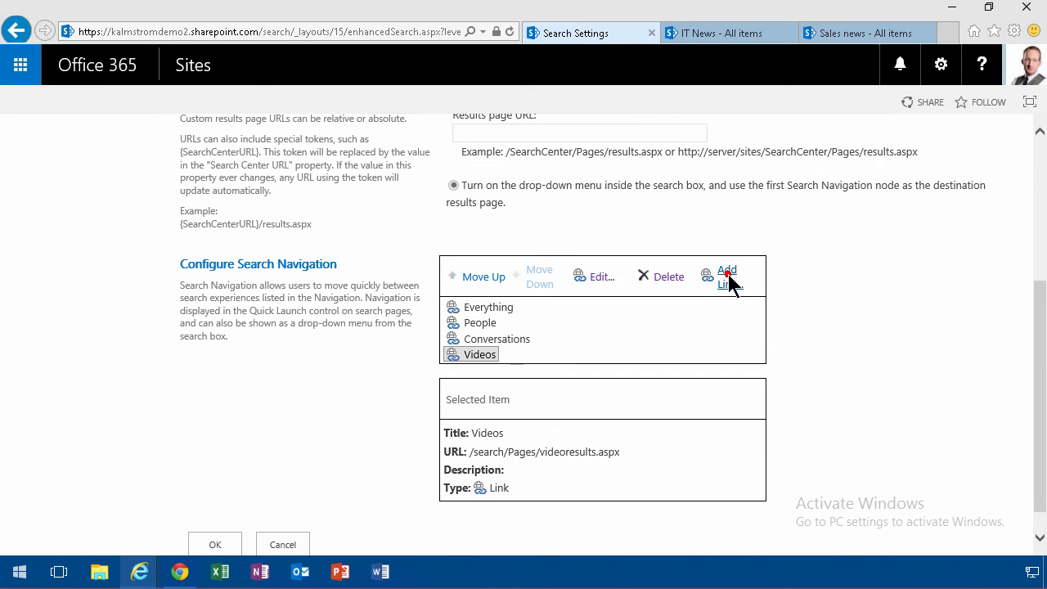
- Add a 'News' search navigation link to Pages/NewsResults.aspx and save the settings
left_click(727, 275)
type("News")
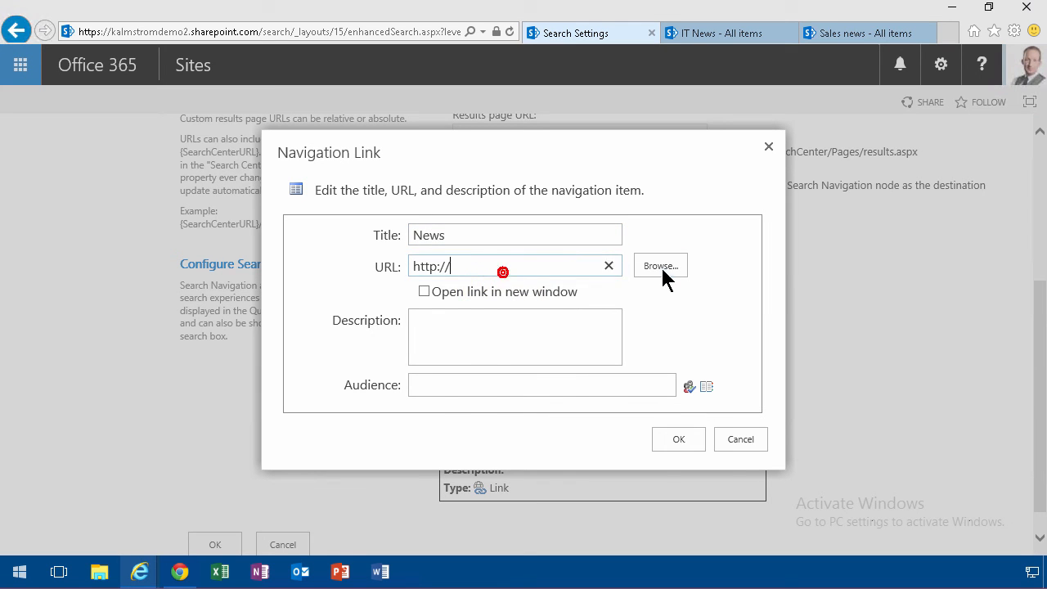
left_click(660, 265)
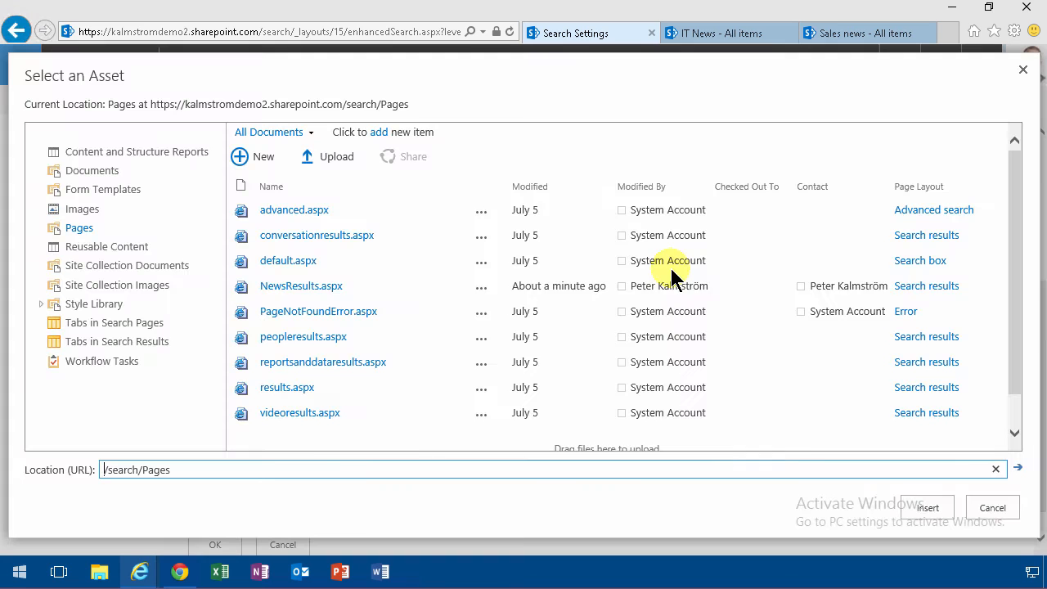
mouse_move(118, 237)
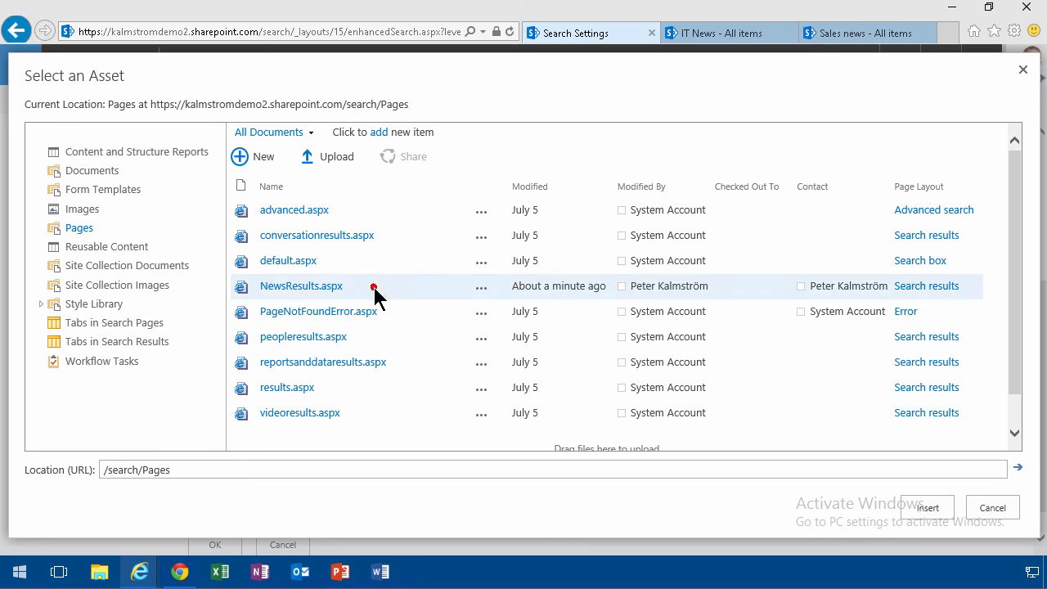
left_click(300, 285)
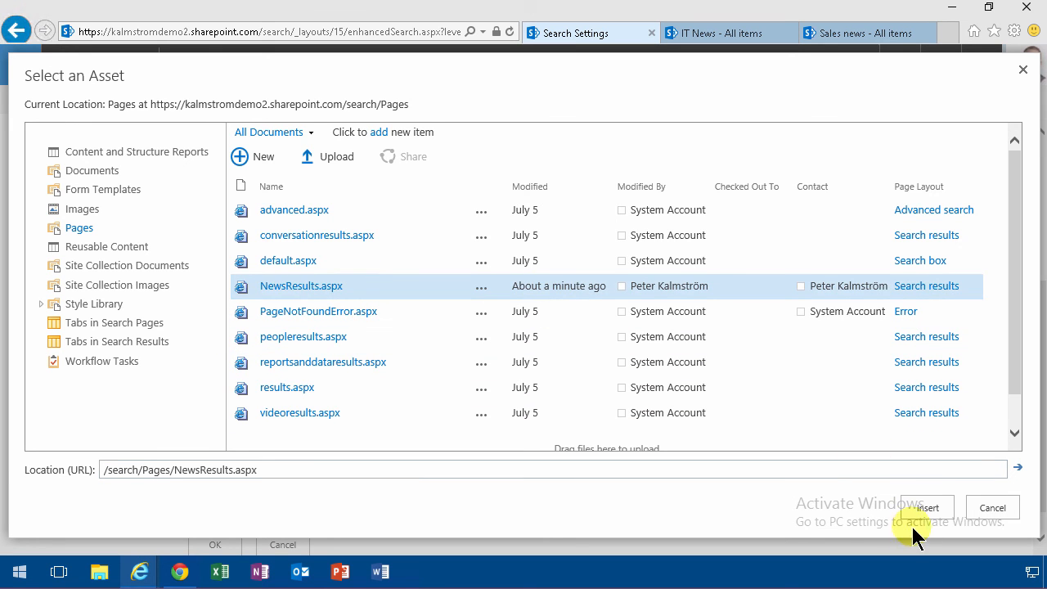
left_click(927, 507)
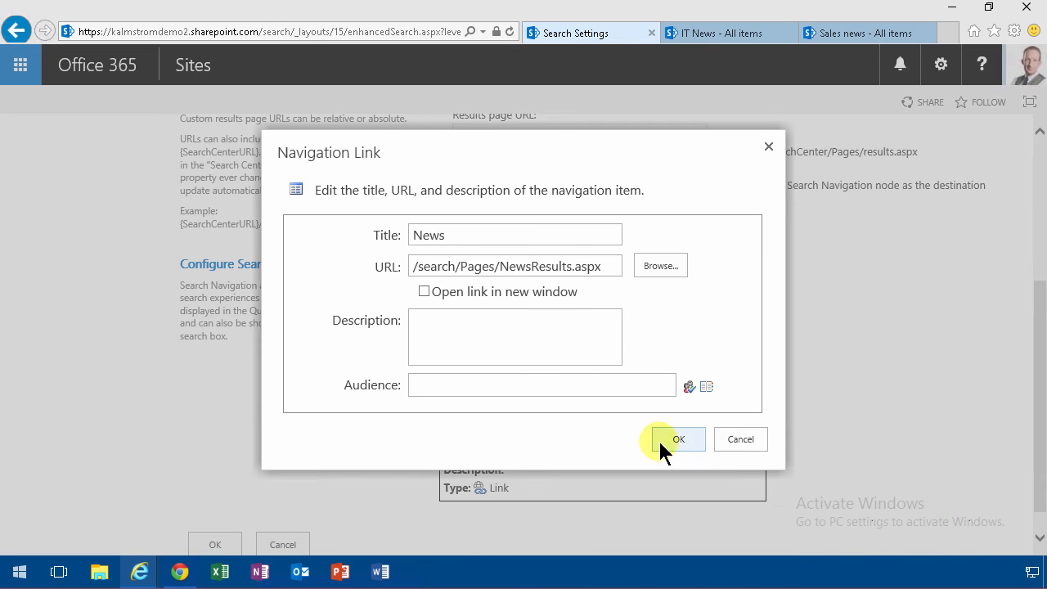
left_click(678, 439)
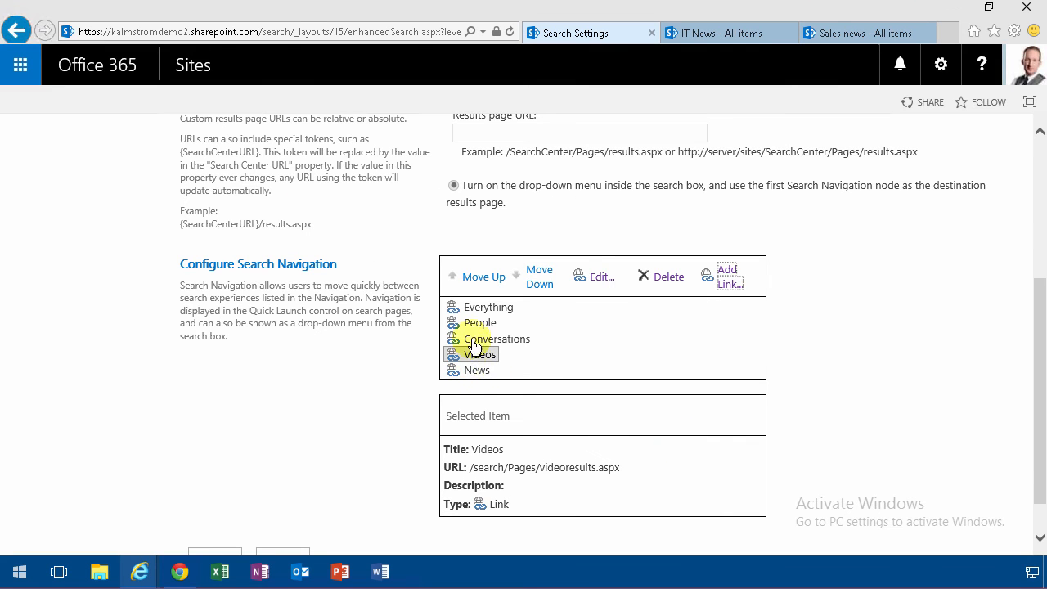
left_click(479, 368)
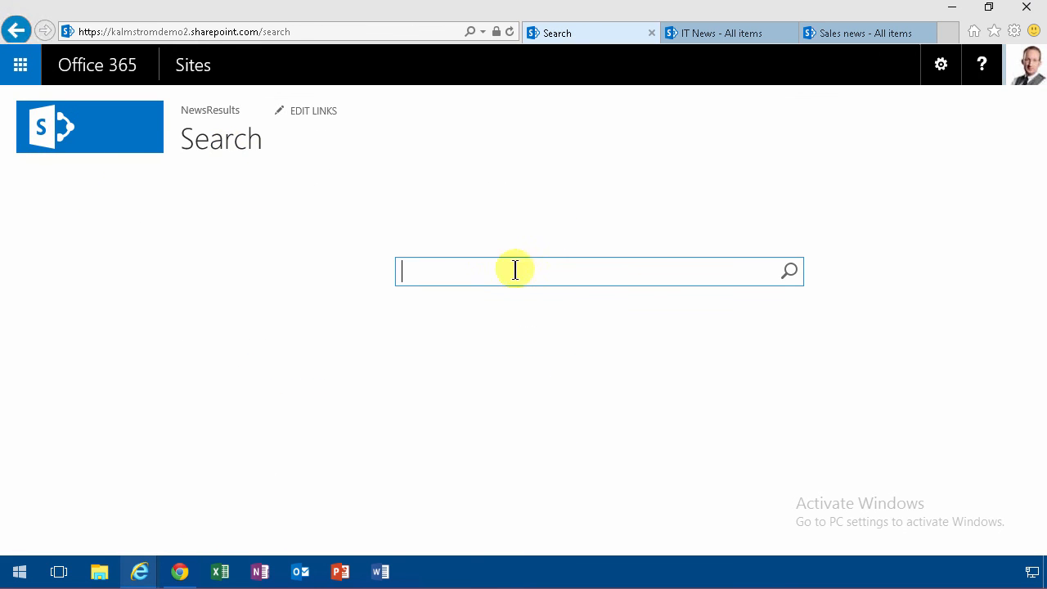
- Search for 'IT' and switch to the News tab showing two IT News items
type("IT")
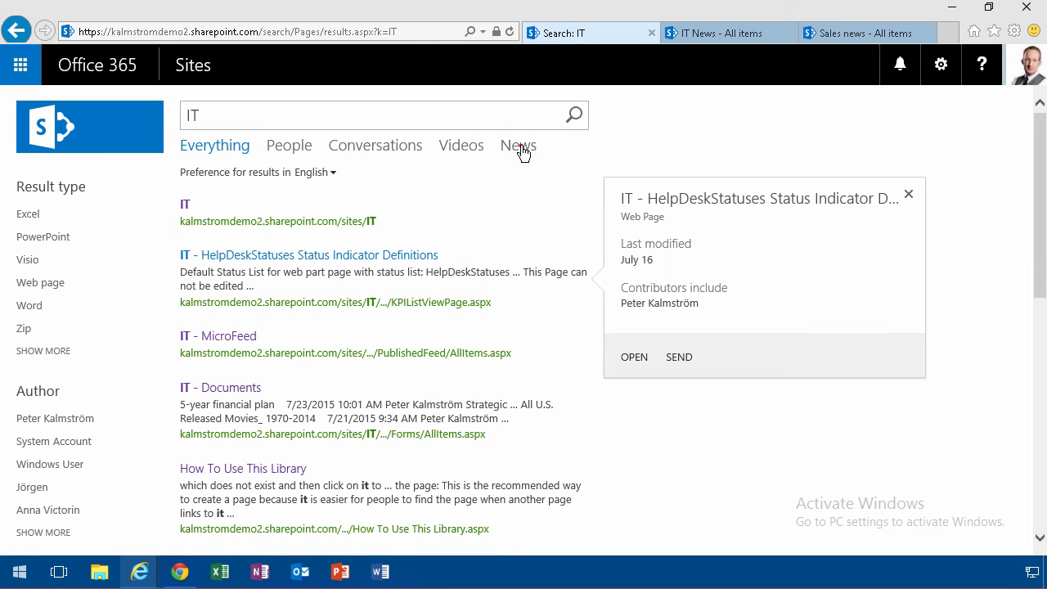
left_click(519, 145)
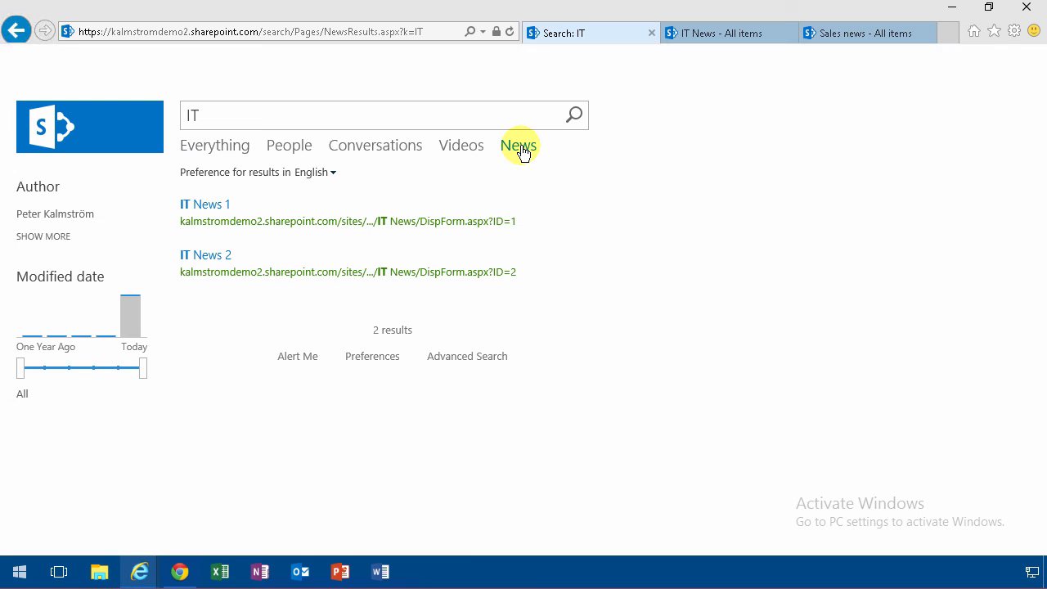
mouse_move(205, 204)
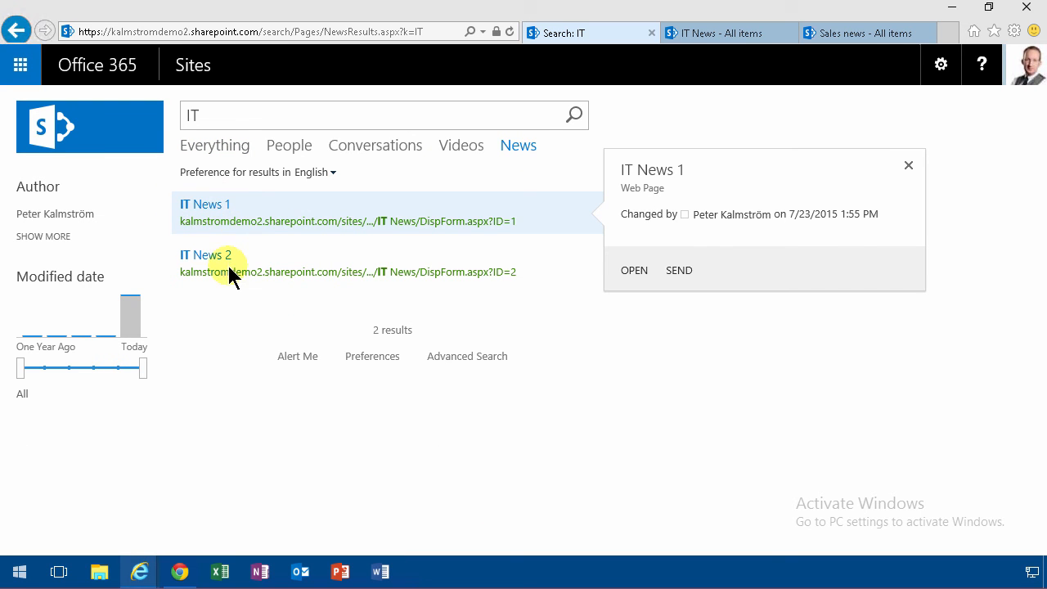
mouse_move(227, 206)
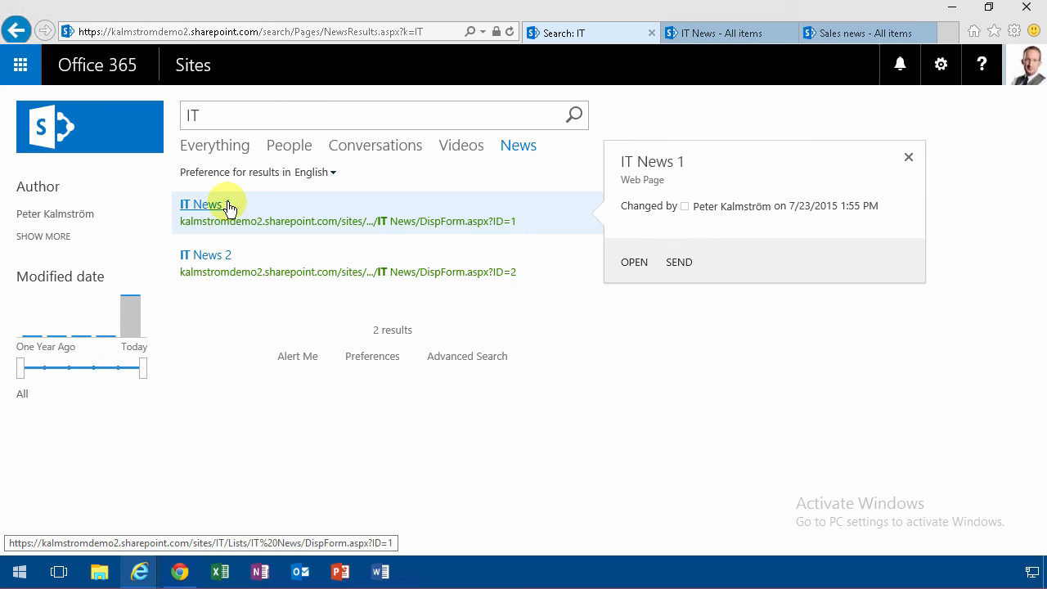
left_click(940, 66)
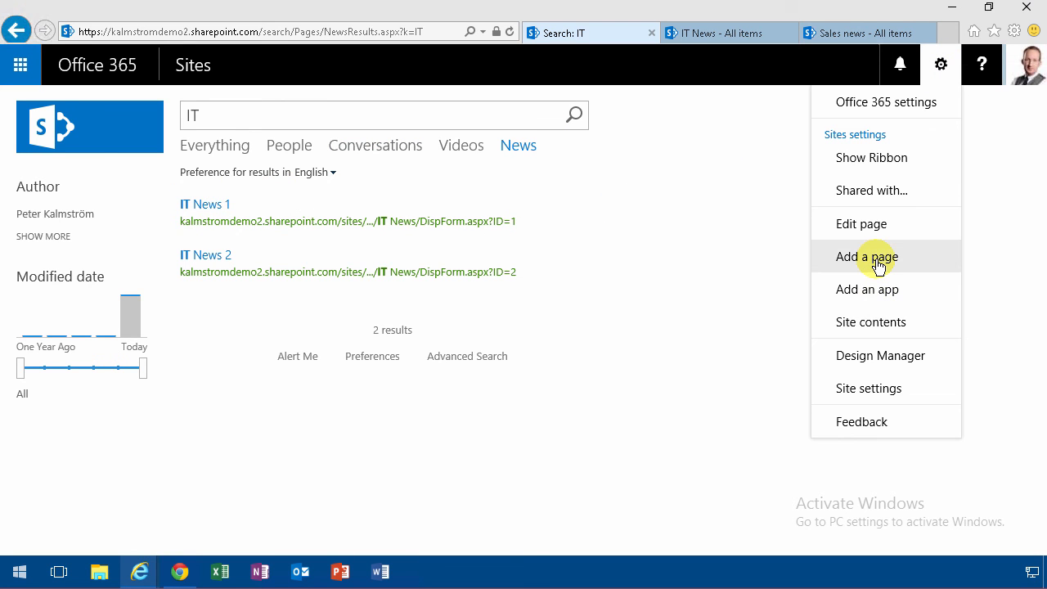
mouse_move(286, 250)
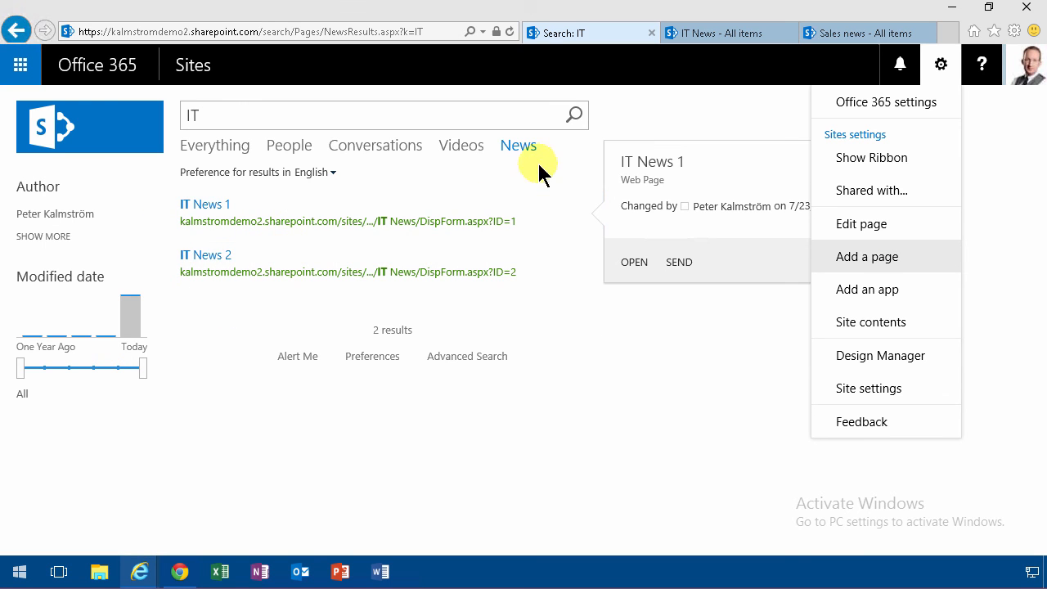
- Go to the search site's Site Settings page from the gear menu and return to the top
left_click(518, 145)
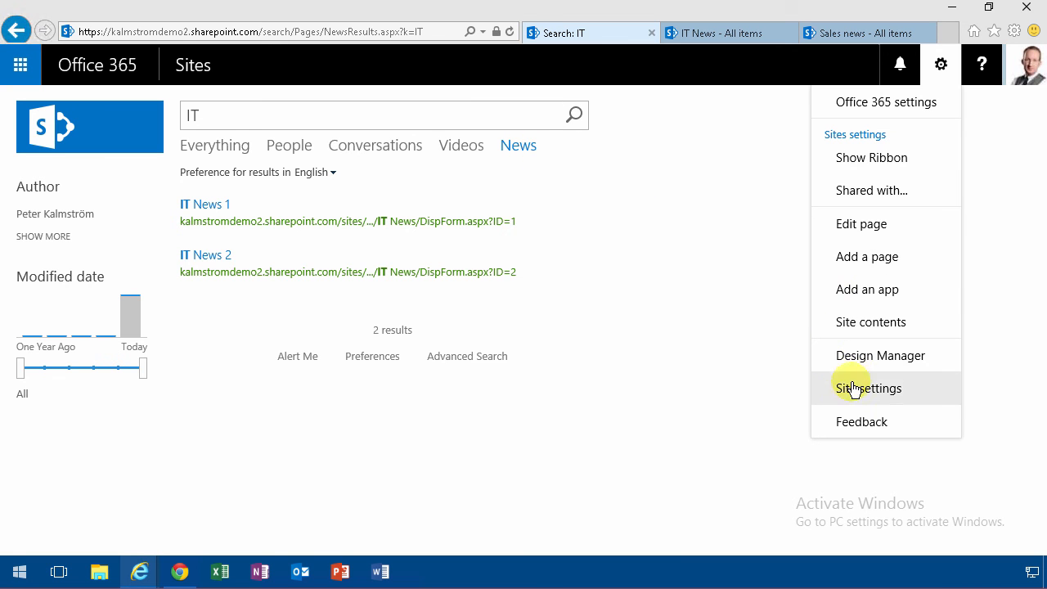
left_click(869, 388)
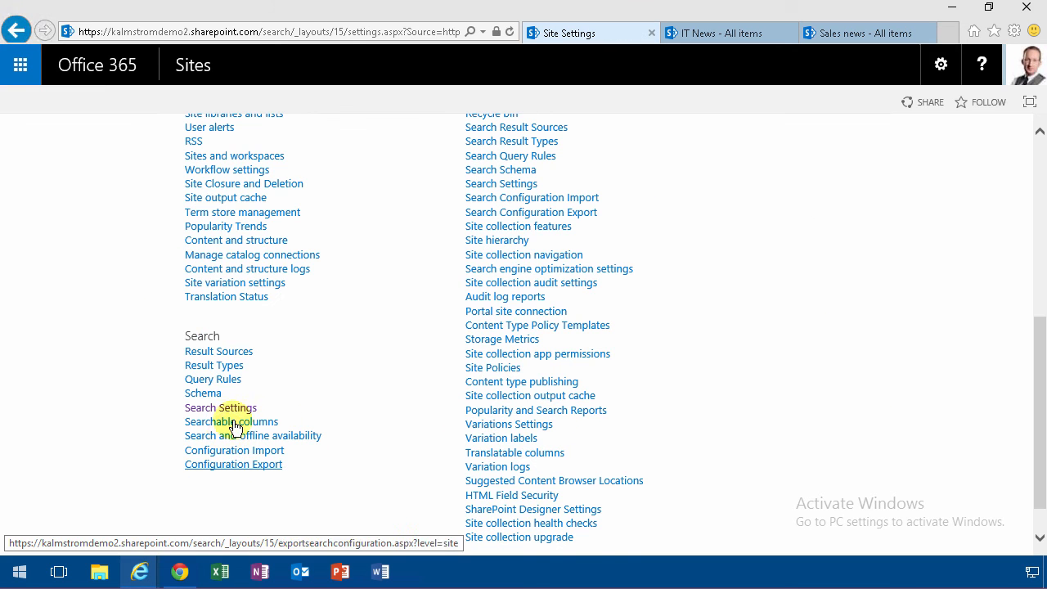
scroll("up", 3)
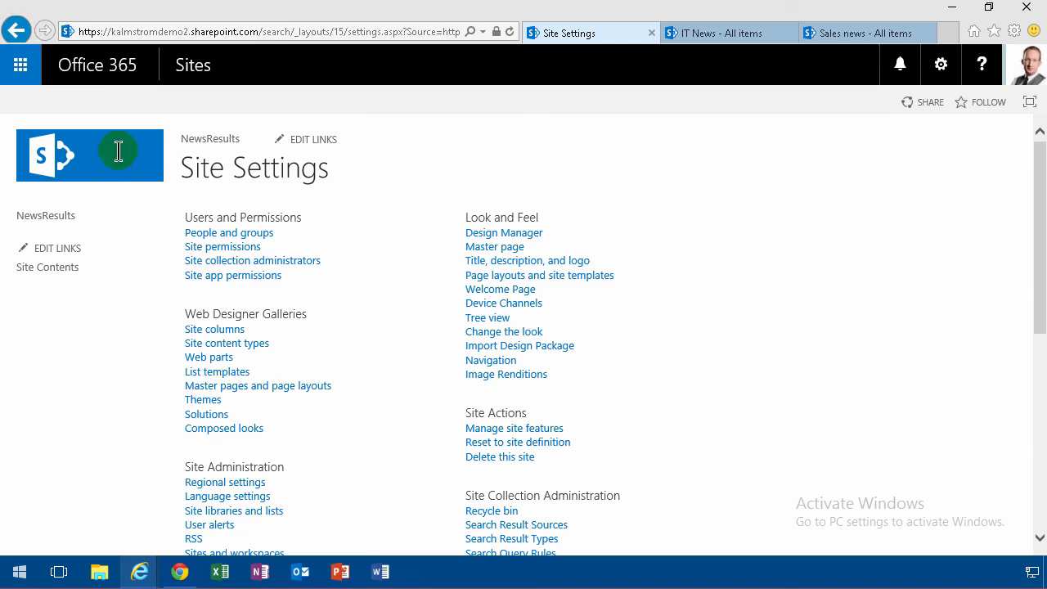